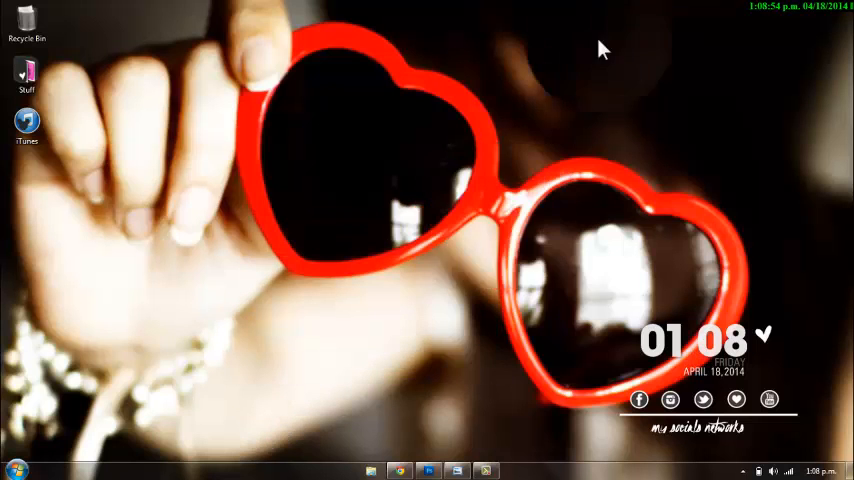
- Create a tiny transparent single-layer document and pick the Zoom tool
drag(600, 50, 220, 390)
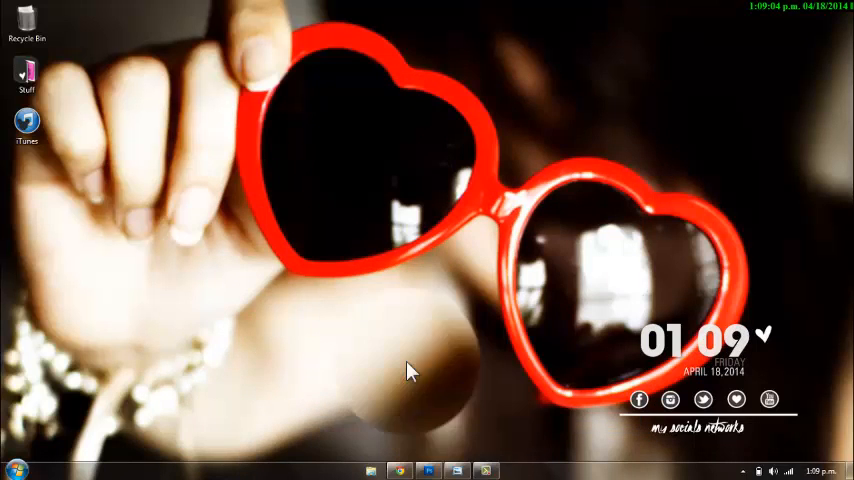
mouse_move(176, 416)
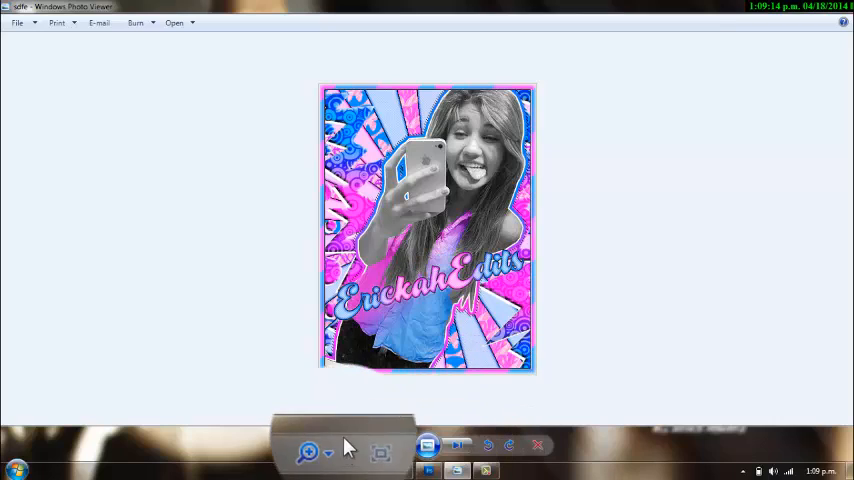
click(314, 452)
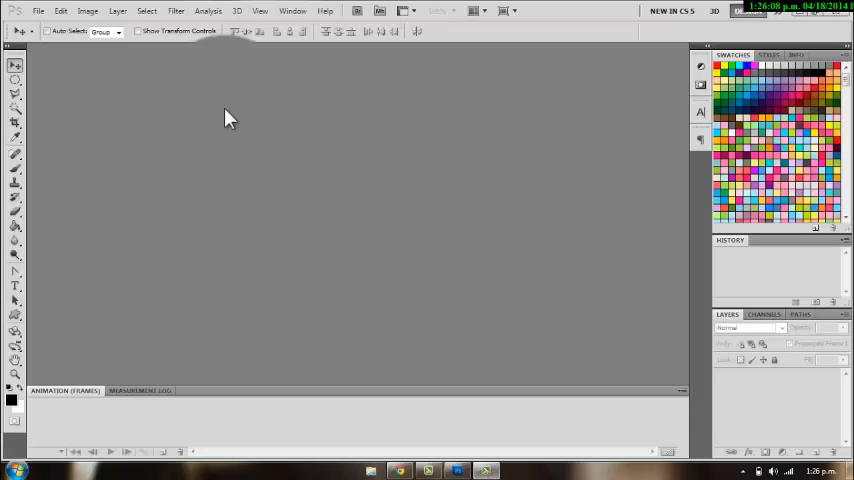
mouse_move(176, 152)
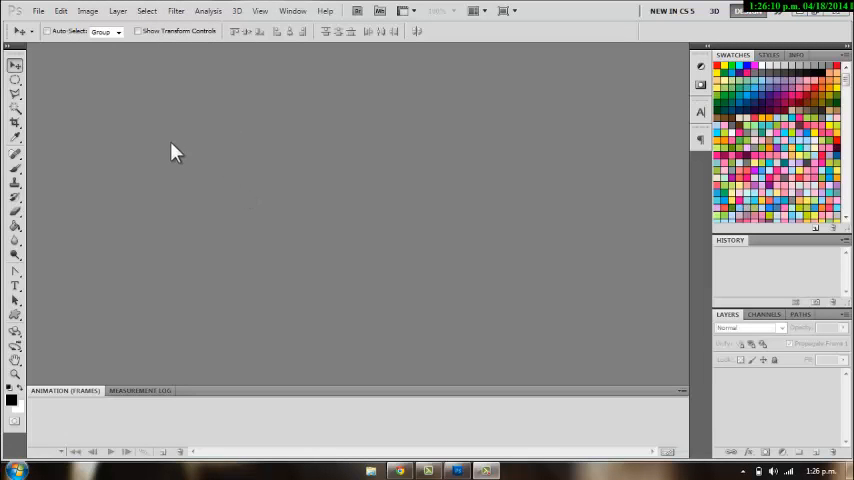
click(38, 10)
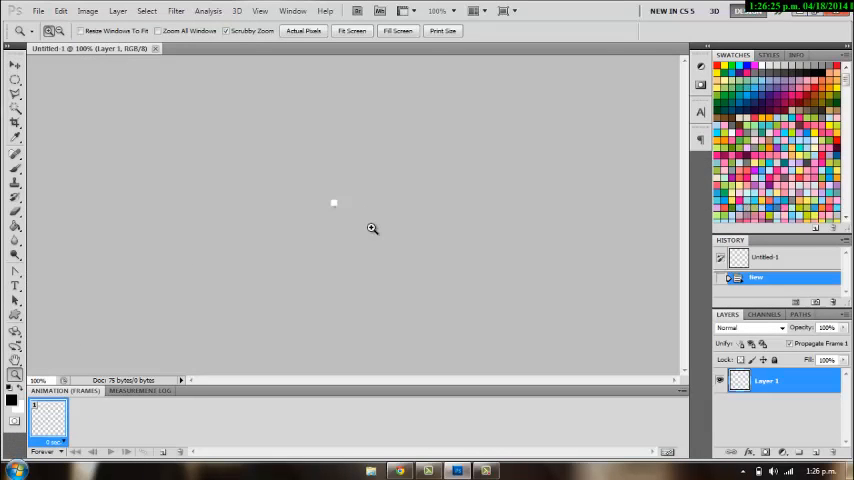
- Fill the magnified tiny canvas with black using the Paint Bucket and select all
click(372, 228)
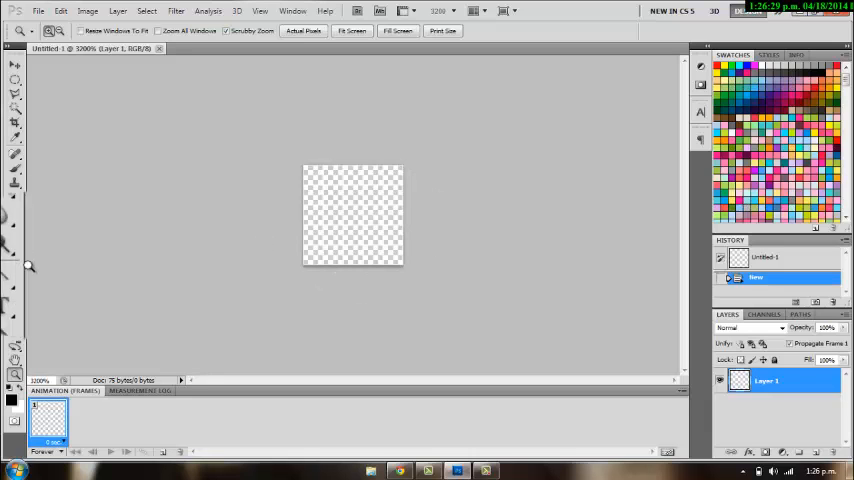
click(14, 220)
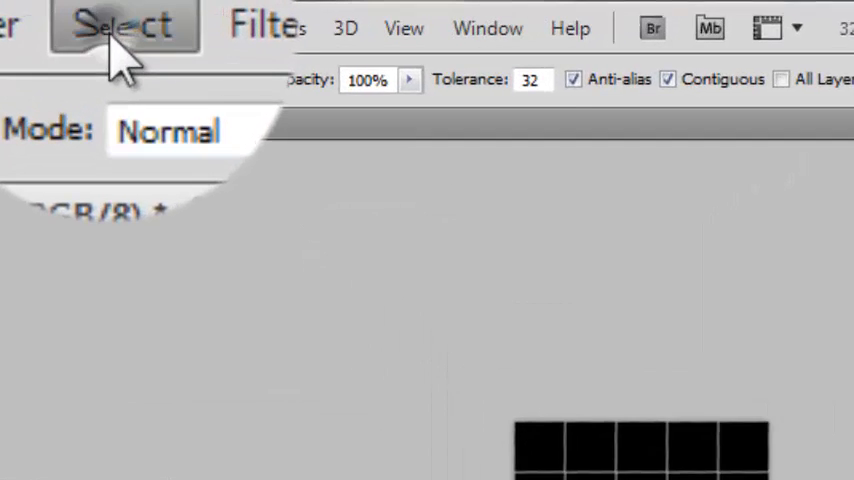
click(100, 24)
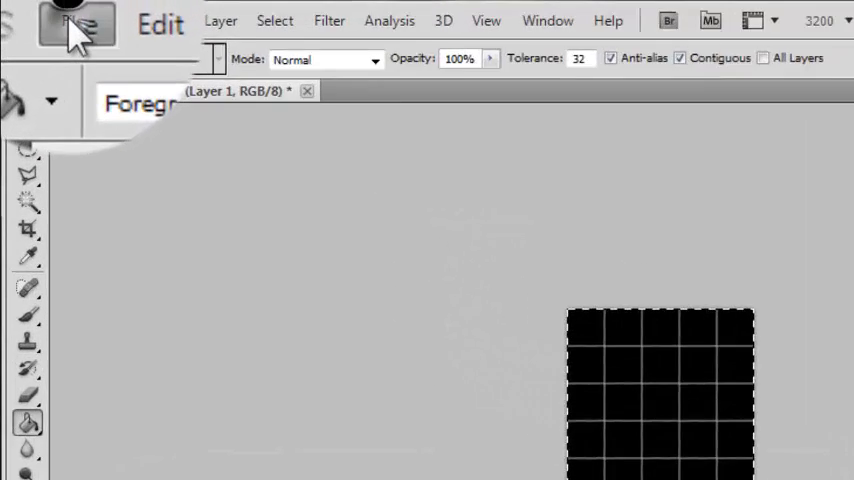
- Create a second document 20 by 20 pixels with Transparent background contents
click(78, 22)
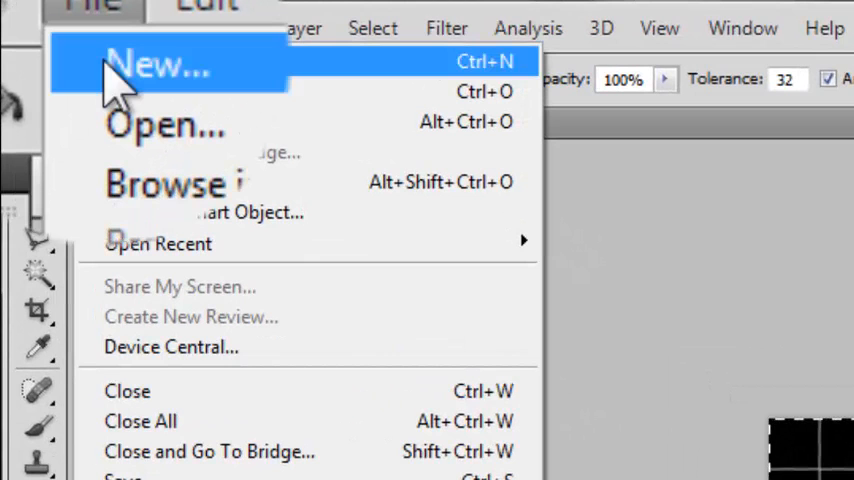
click(160, 62)
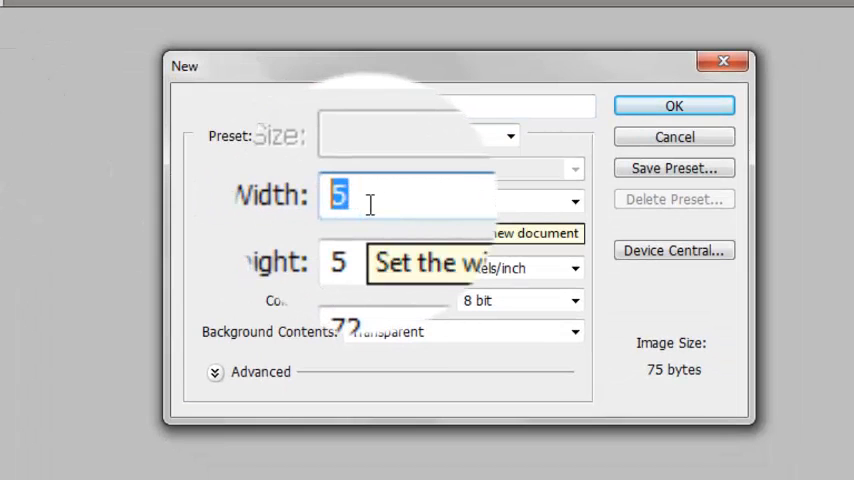
text(20)
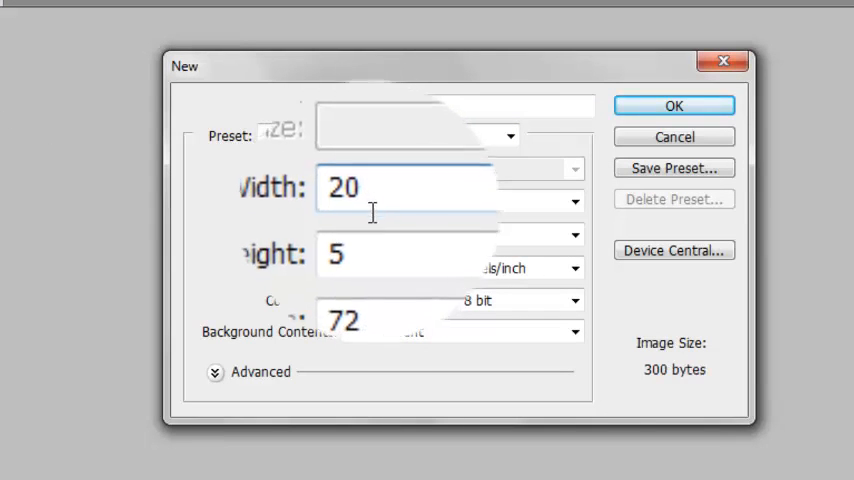
text(20)
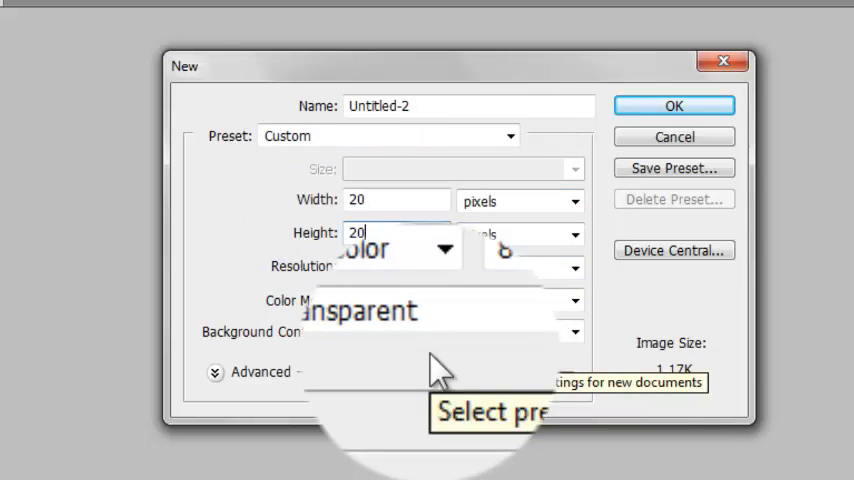
click(572, 332)
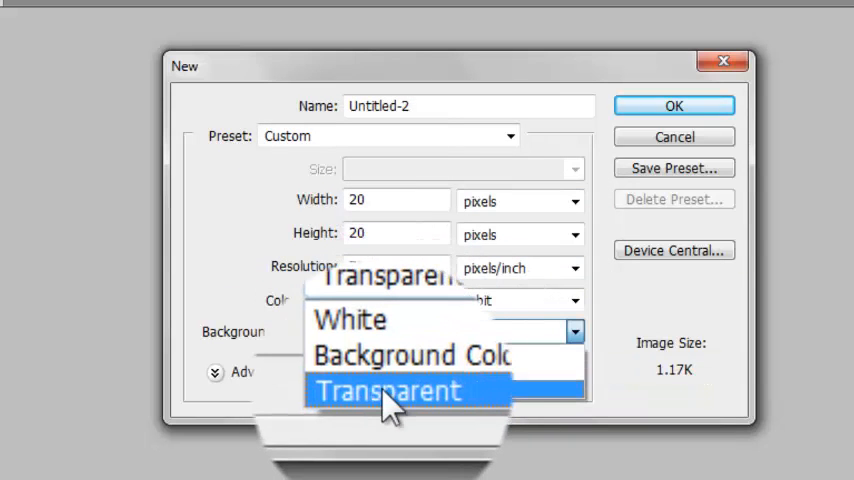
click(388, 390)
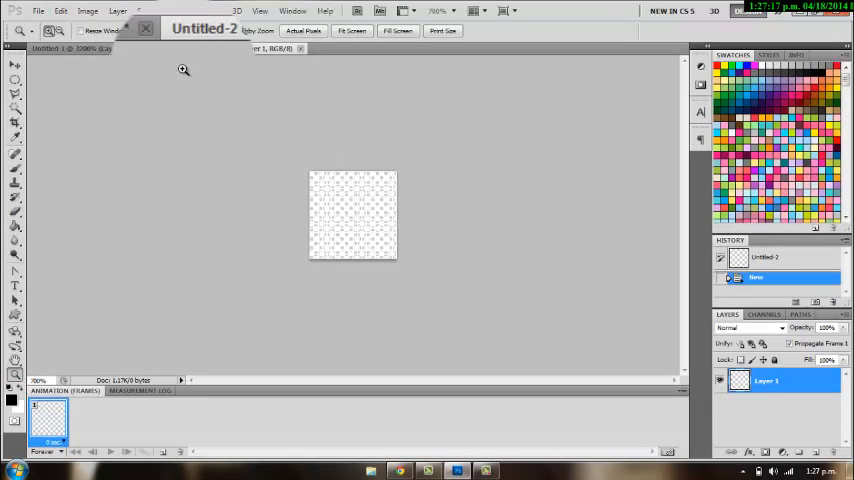
- Place the black square top-left in Untitled-2 and duplicate its layer with Ctrl+J three times
click(352, 216)
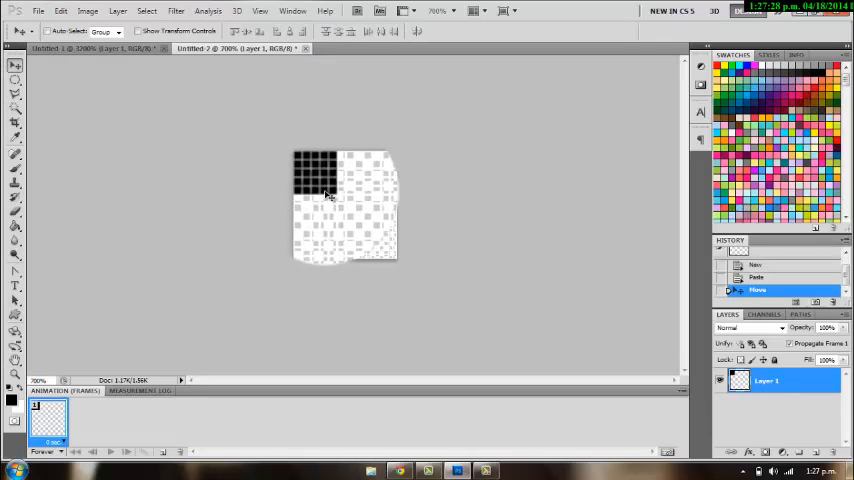
key(ctrl+j)
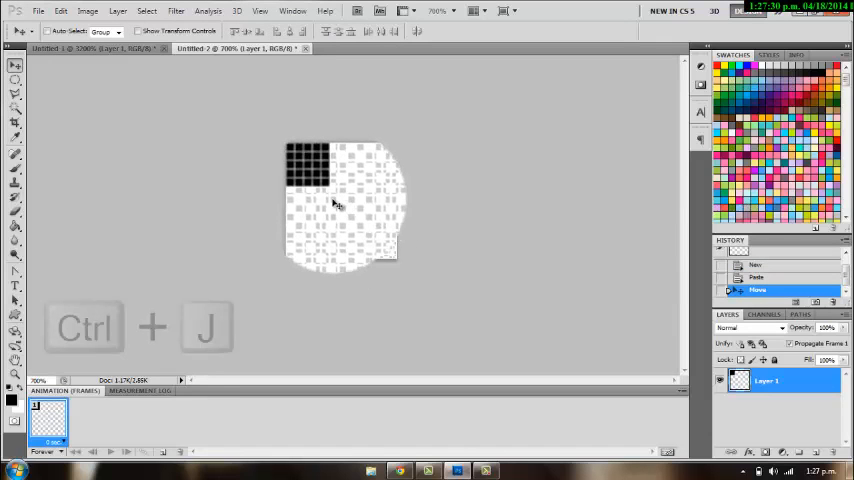
key(ctrl+j)
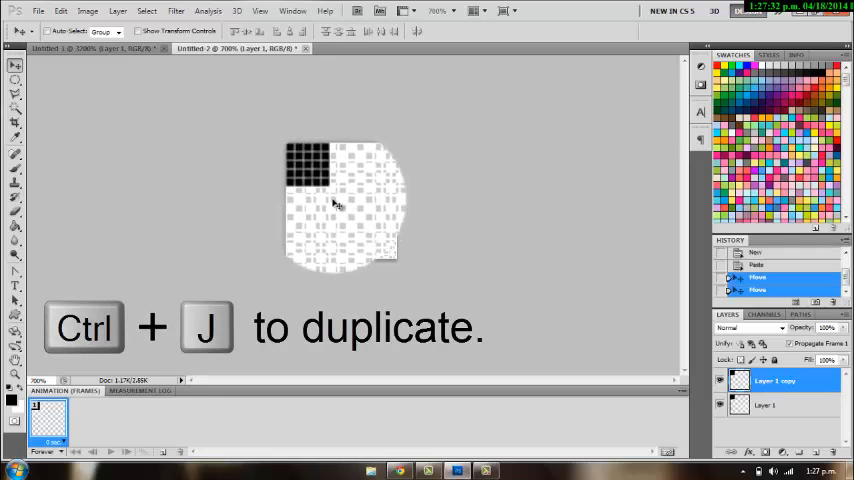
key(ctrl+j)
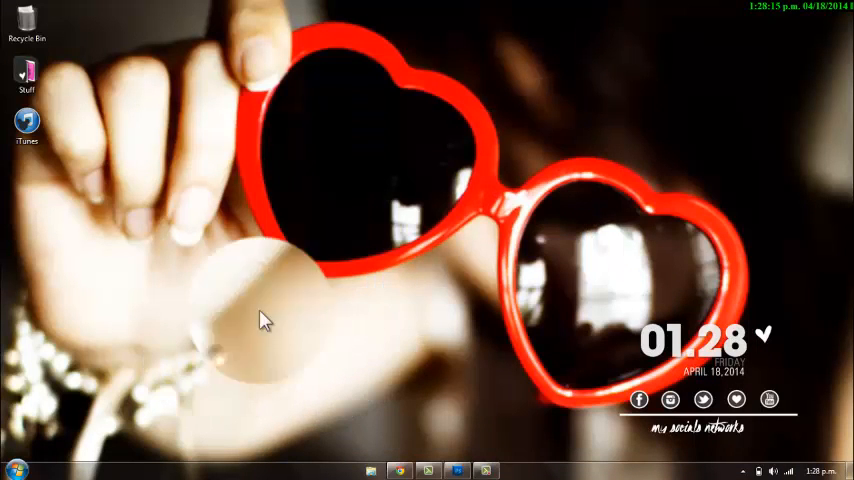
mouse_move(600, 110)
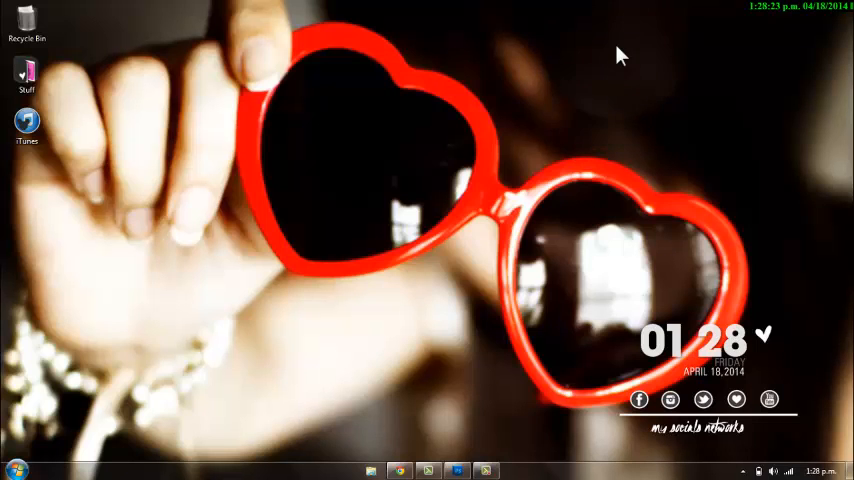
mouse_move(290, 378)
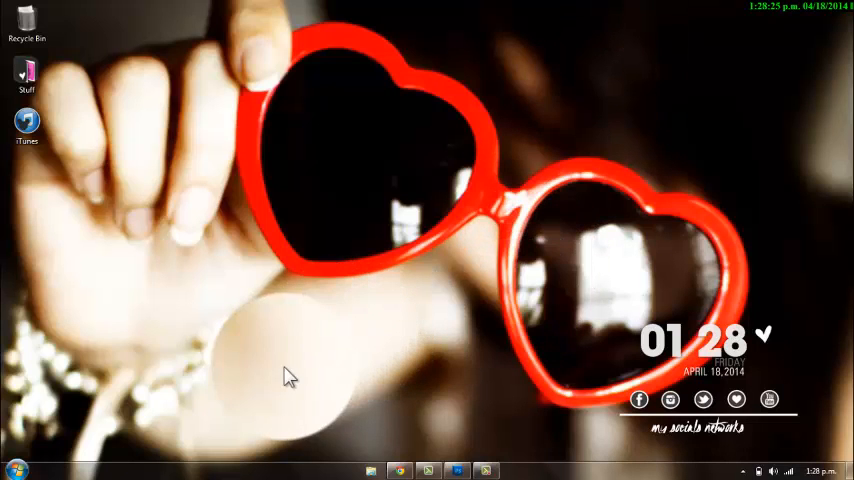